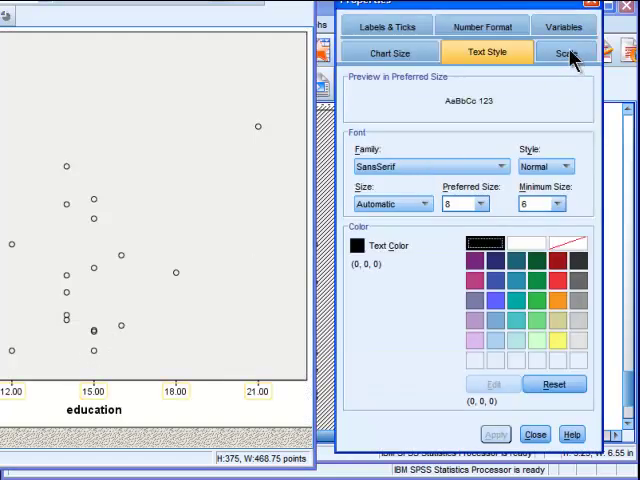
- Set the scatterplot's education axis minimum to 0 and apply the change
click(568, 52)
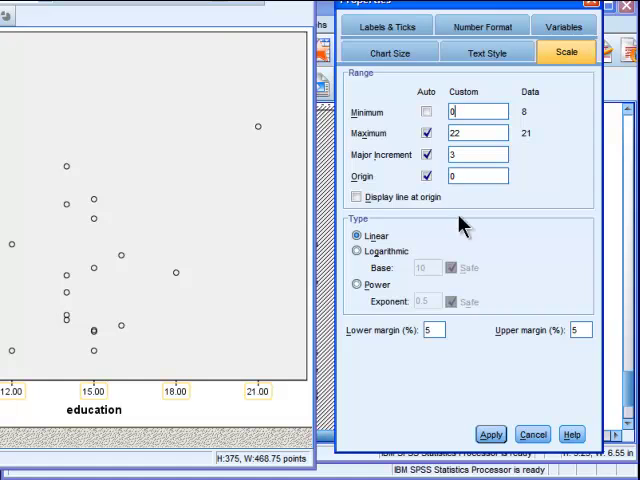
click(491, 434)
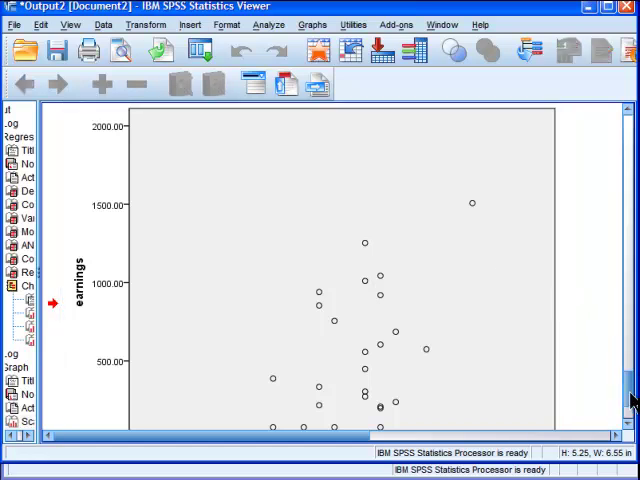
scroll(down, 3)
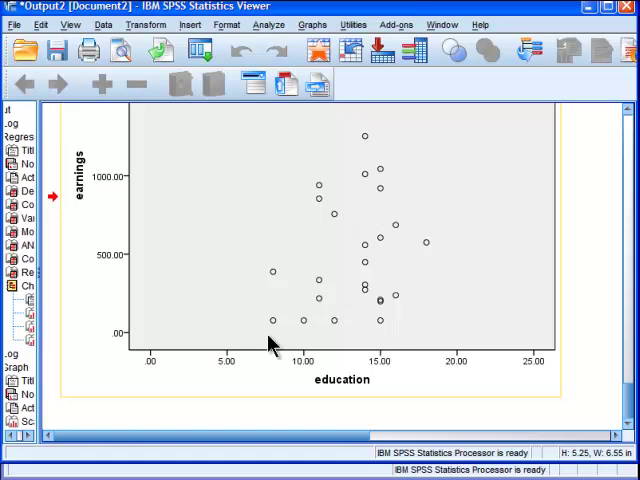
mouse_move(322, 285)
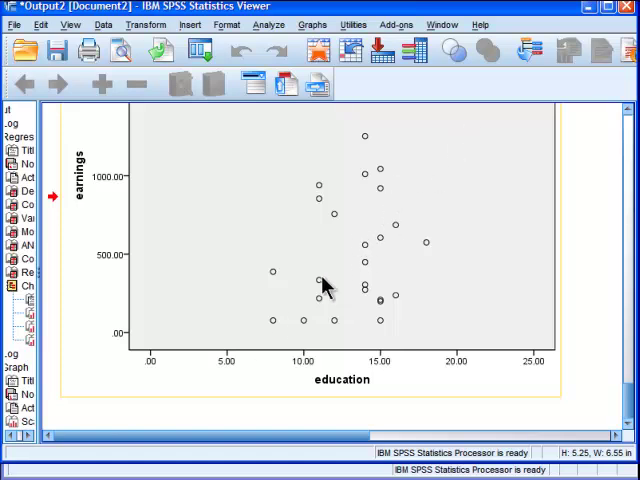
mouse_move(268, 338)
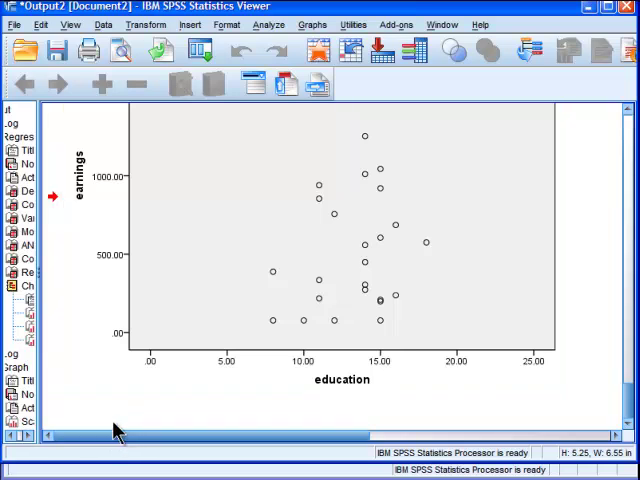
- Add a linear fit line and give the earnings axis a negative minimum
click(267, 295)
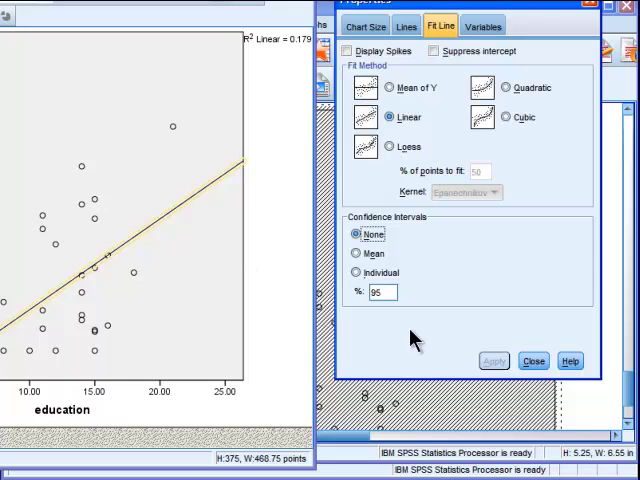
mouse_move(414, 340)
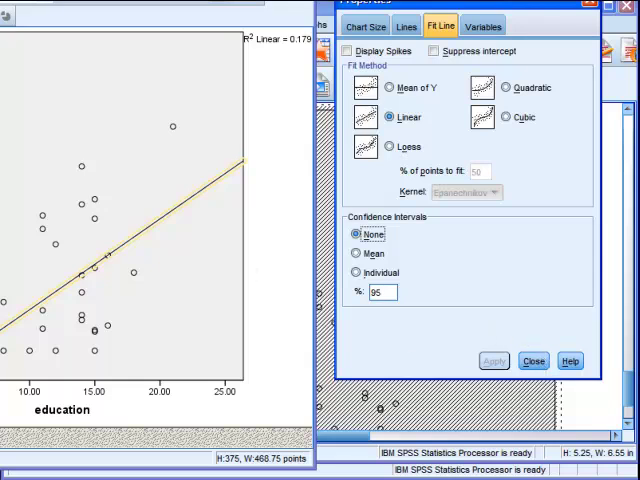
click(533, 361)
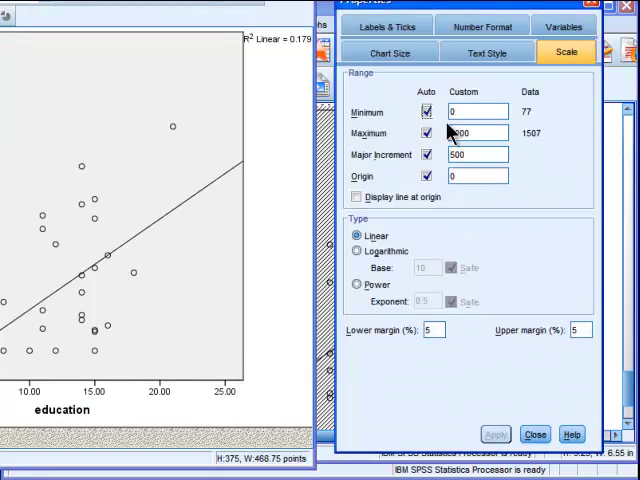
click(426, 111)
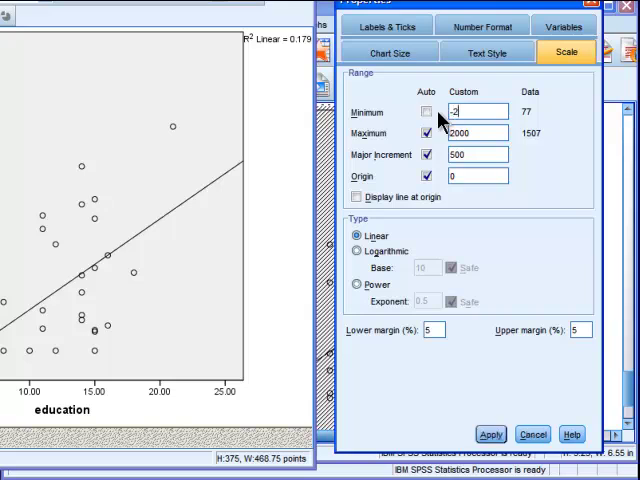
click(491, 433)
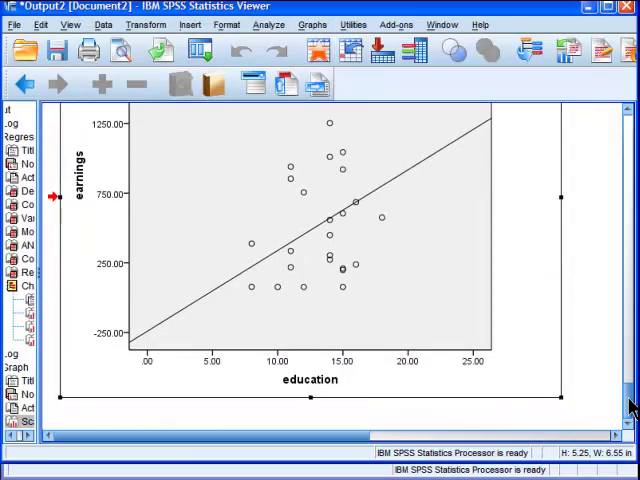
mouse_move(175, 358)
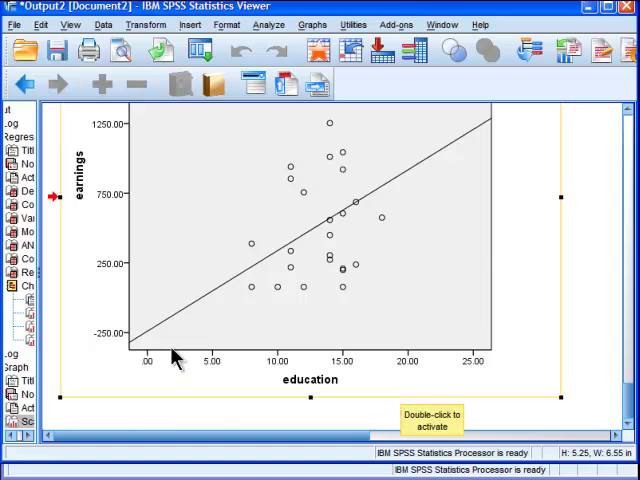
mouse_move(137, 345)
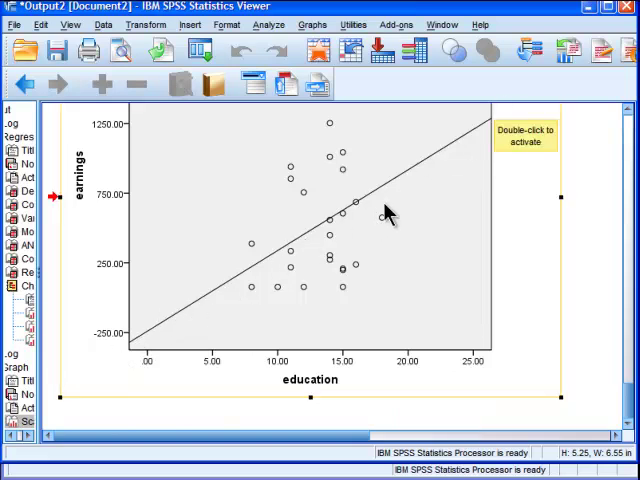
mouse_move(278, 260)
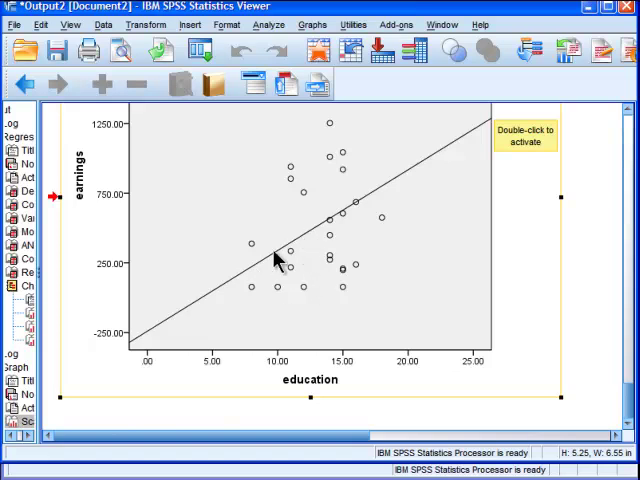
mouse_move(287, 347)
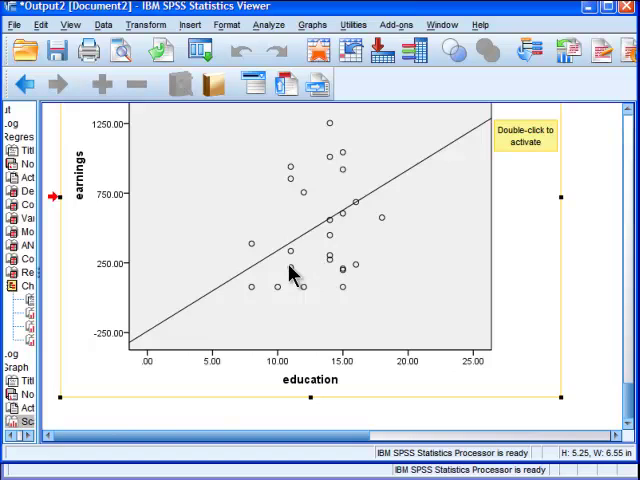
mouse_move(157, 337)
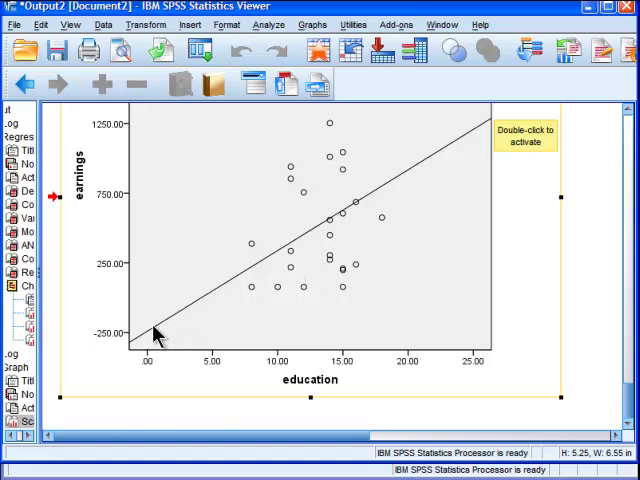
mouse_move(138, 348)
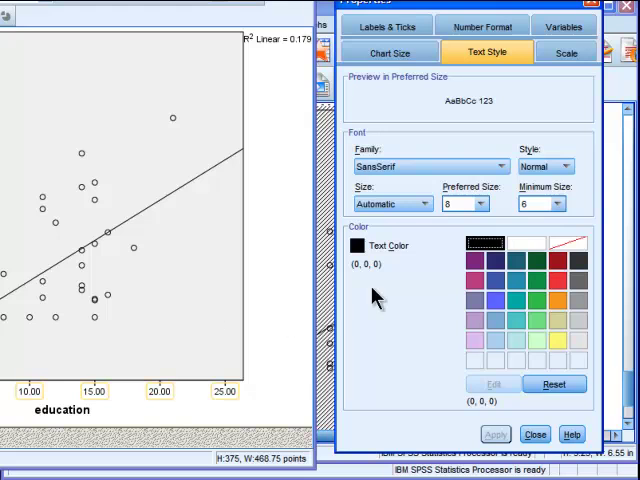
- Set the education axis range to 0–25 with zero margins and apply
click(564, 52)
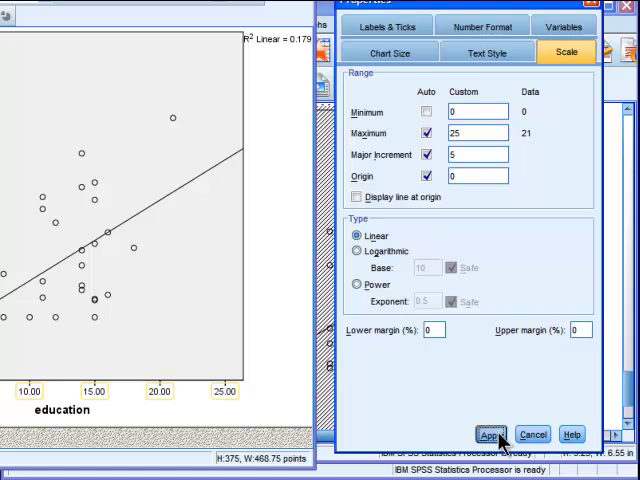
click(490, 434)
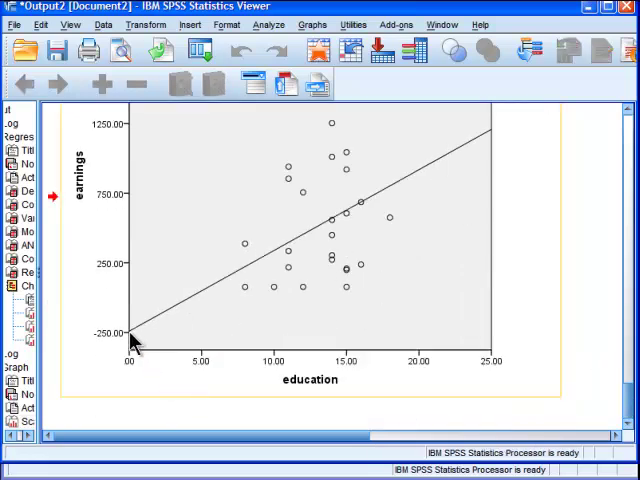
mouse_move(360, 408)
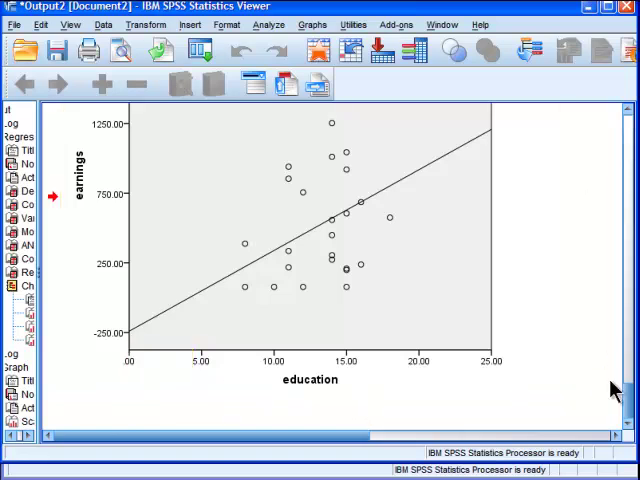
scroll(down, 3)
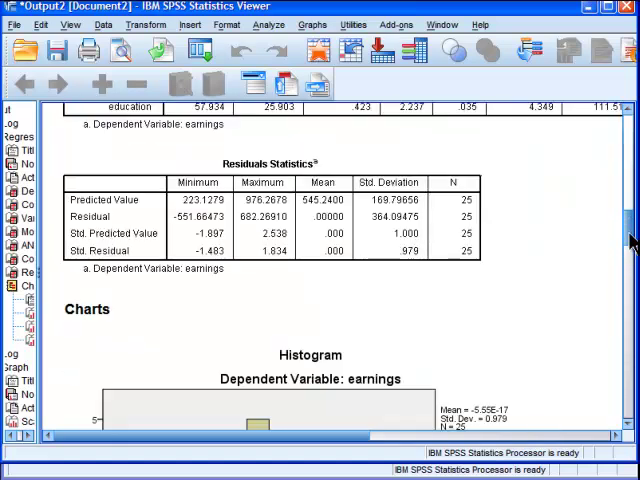
- Scroll up to the Coefficients table showing education's 57.934 coefficient and 0.035 significance
scroll(up, 3)
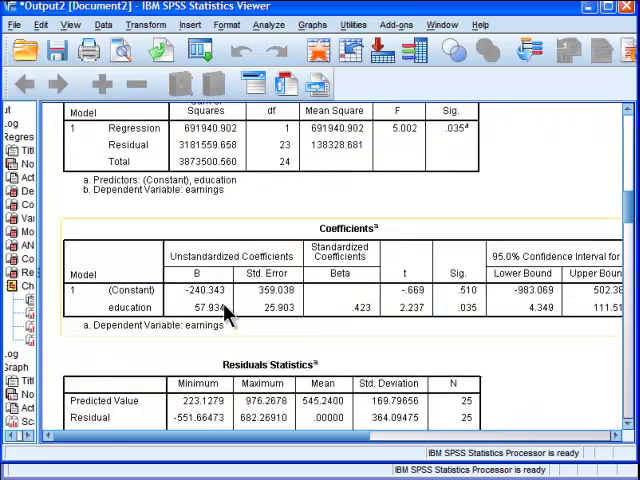
mouse_move(215, 305)
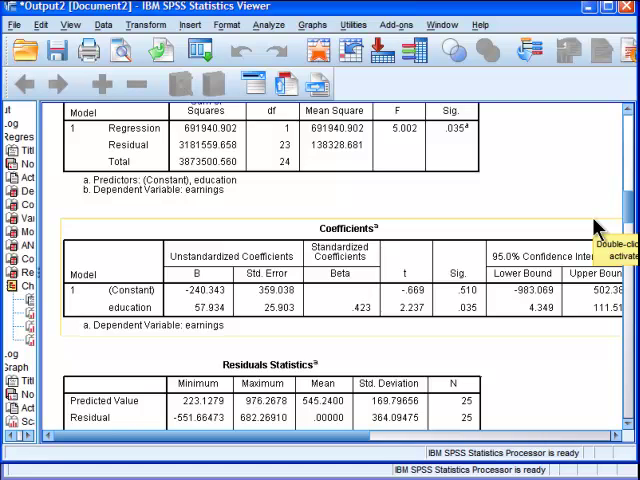
mouse_move(595, 228)
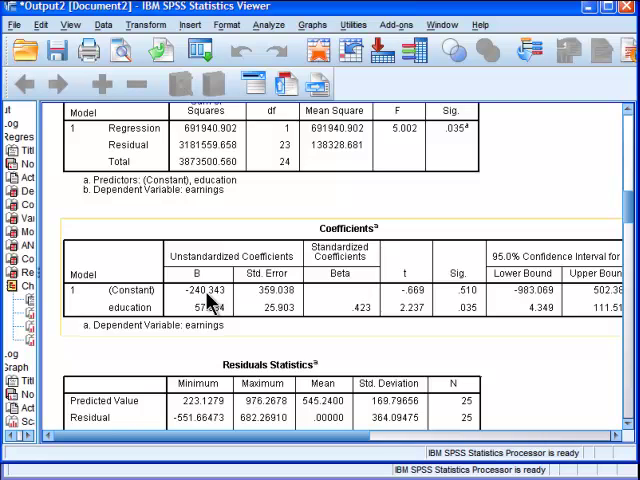
mouse_move(207, 305)
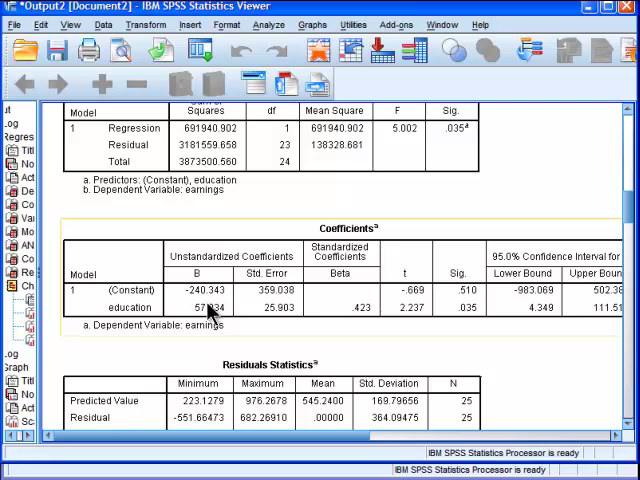
mouse_move(208, 312)
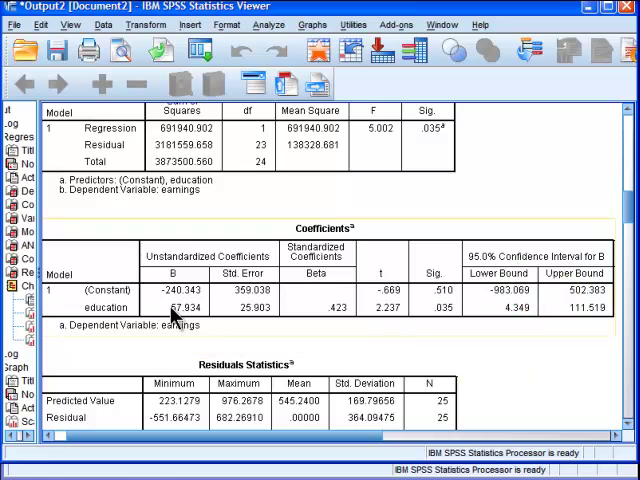
mouse_move(525, 300)
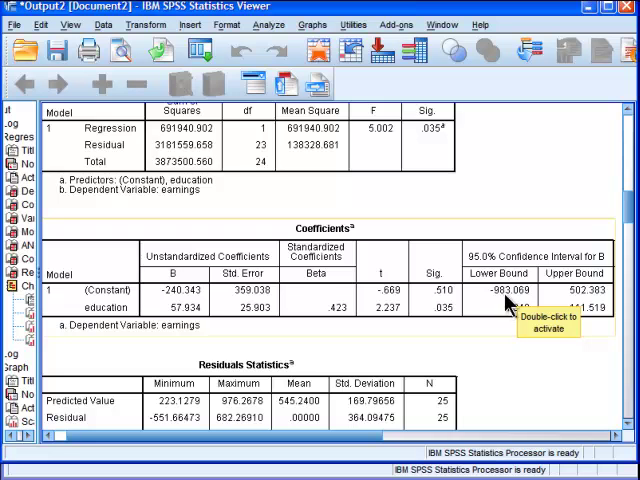
mouse_move(508, 302)
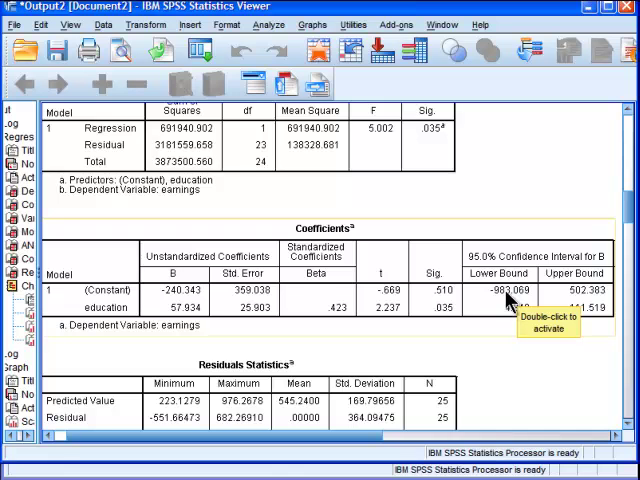
mouse_move(587, 307)
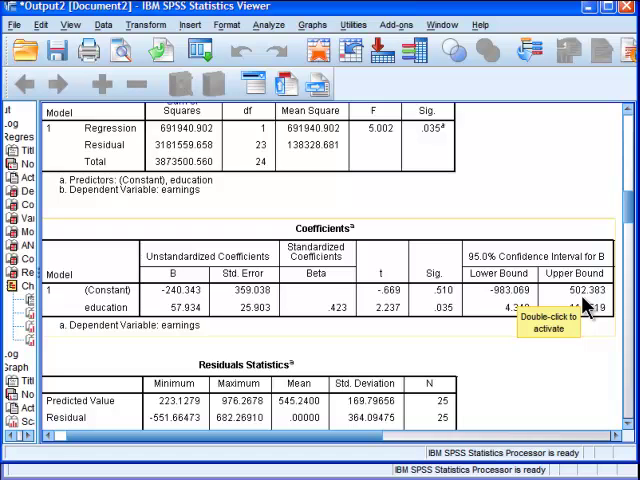
mouse_move(584, 307)
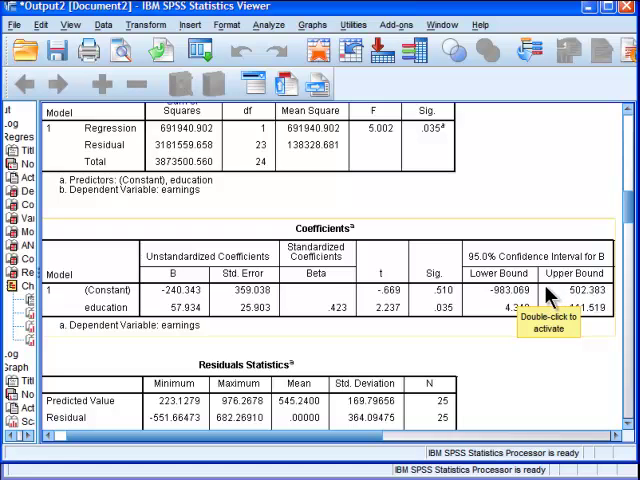
mouse_move(548, 424)
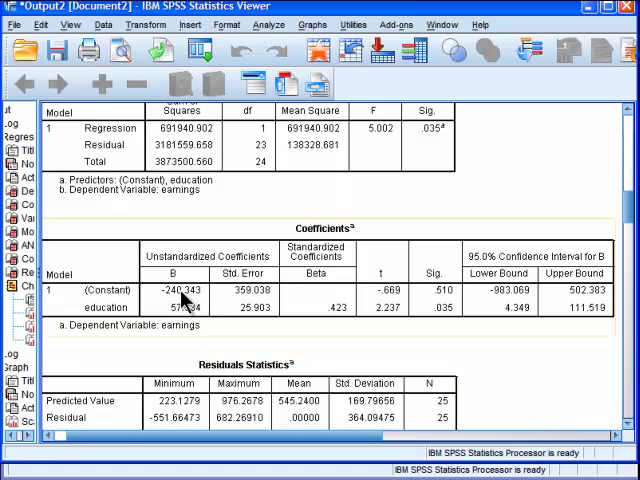
mouse_move(185, 305)
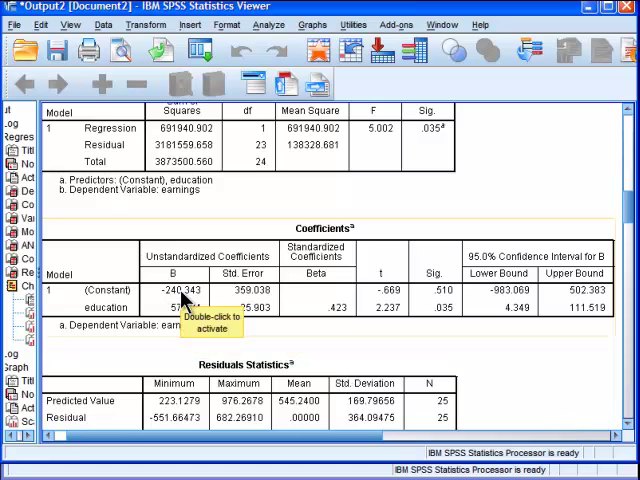
mouse_move(283, 347)
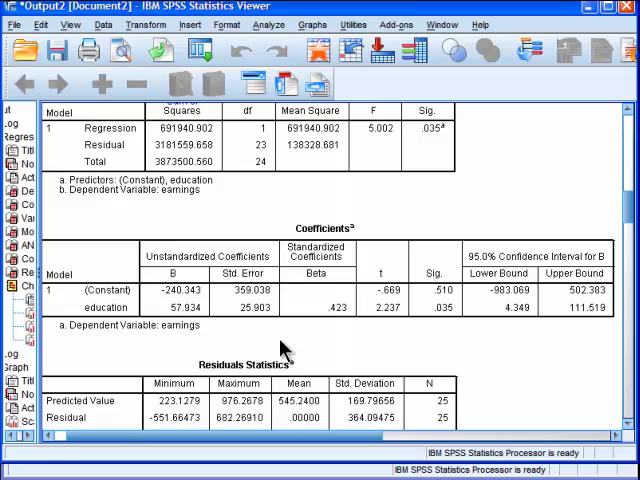
mouse_move(587, 352)
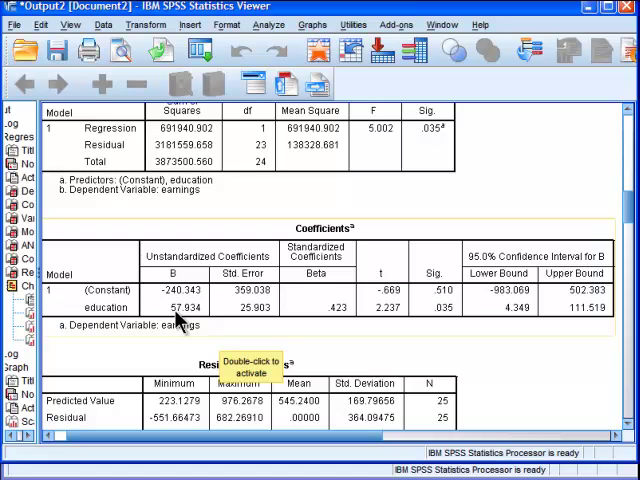
mouse_move(550, 390)
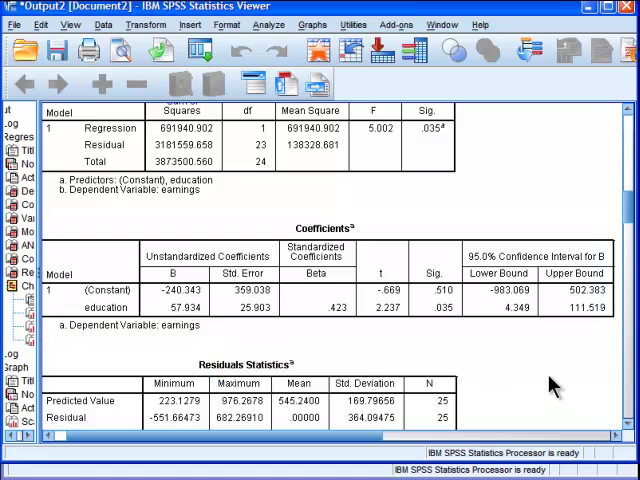
mouse_move(558, 352)
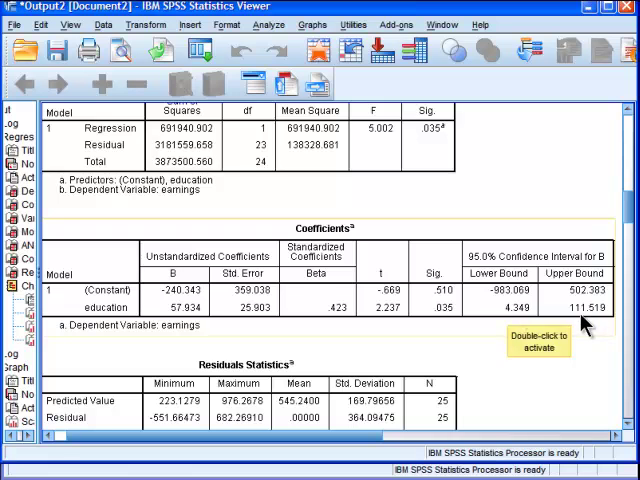
mouse_move(575, 393)
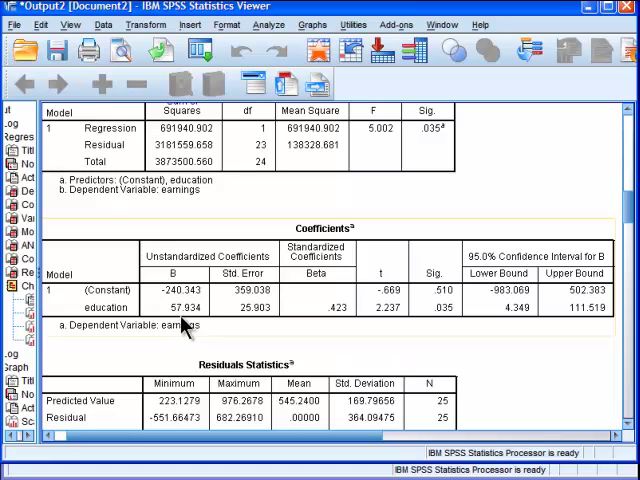
mouse_move(530, 360)
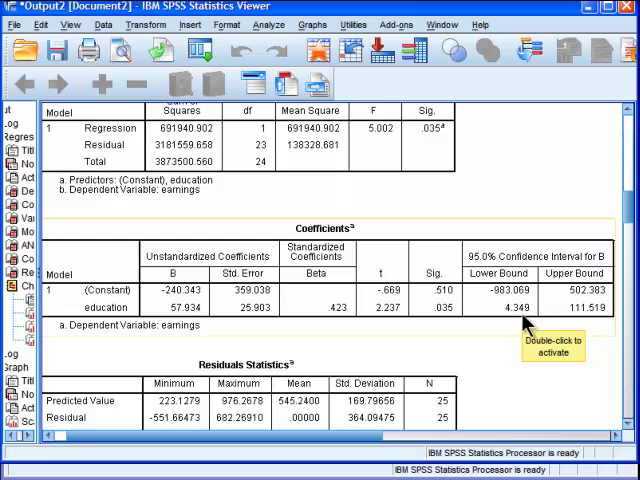
mouse_move(330, 362)
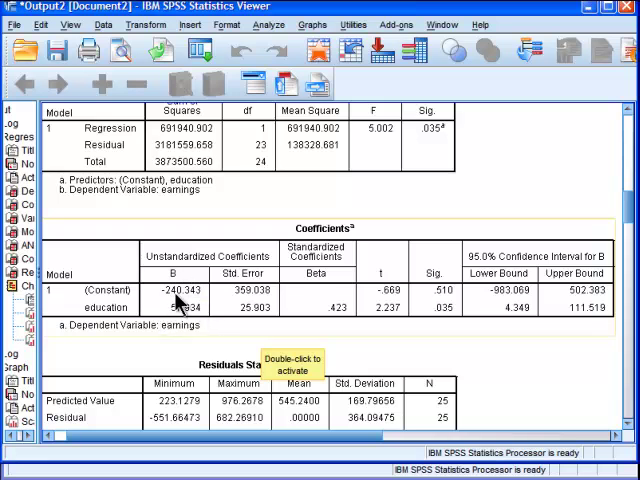
mouse_move(570, 307)
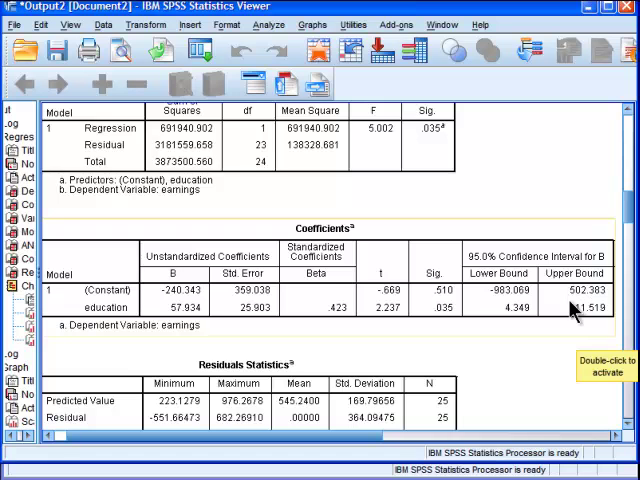
mouse_move(170, 322)
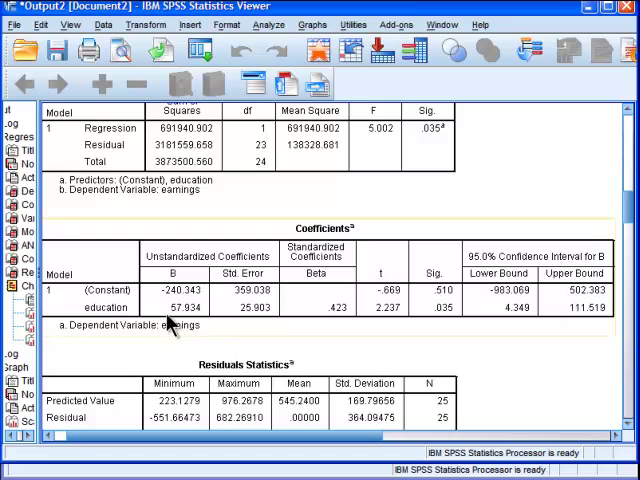
mouse_move(180, 315)
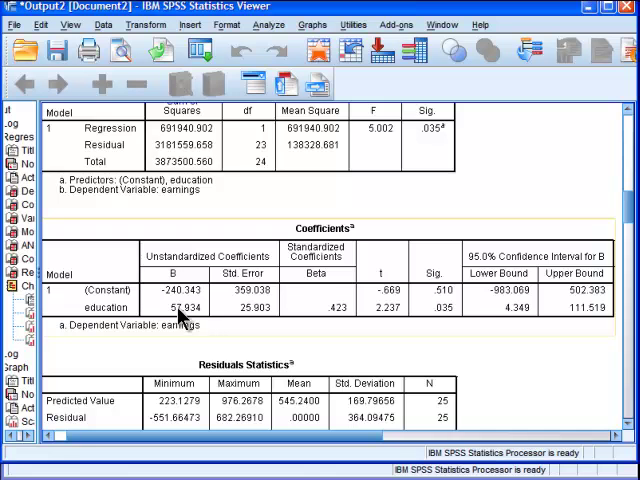
mouse_move(538, 335)
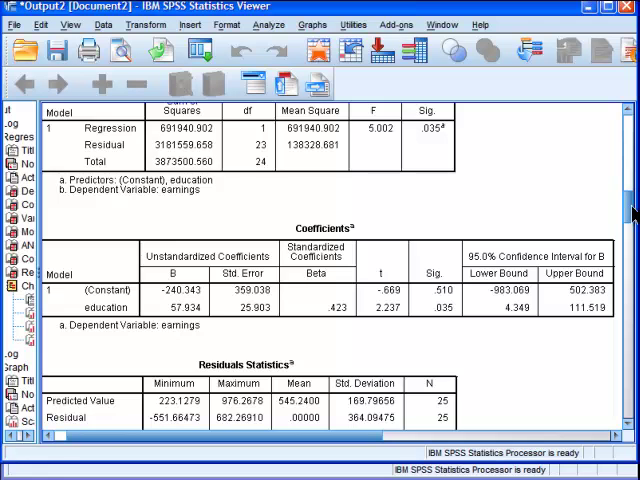
- Scroll down to show the full Residuals Statistics table above the Charts section
scroll(down, 3)
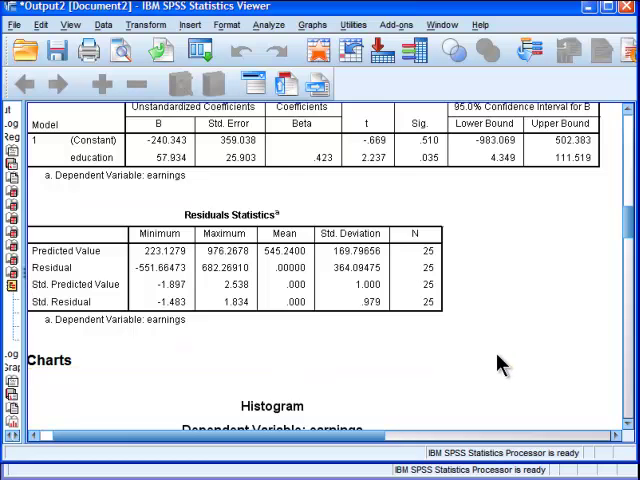
mouse_move(520, 365)
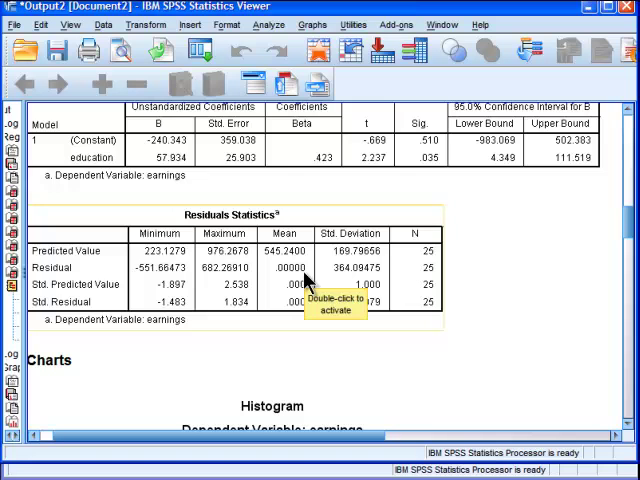
mouse_move(165, 285)
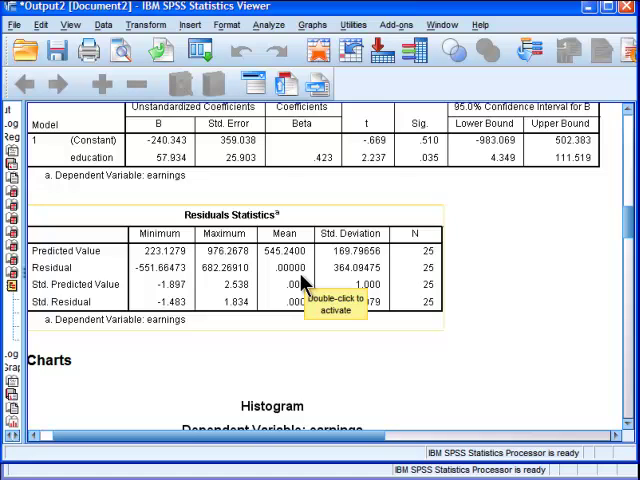
mouse_move(578, 394)
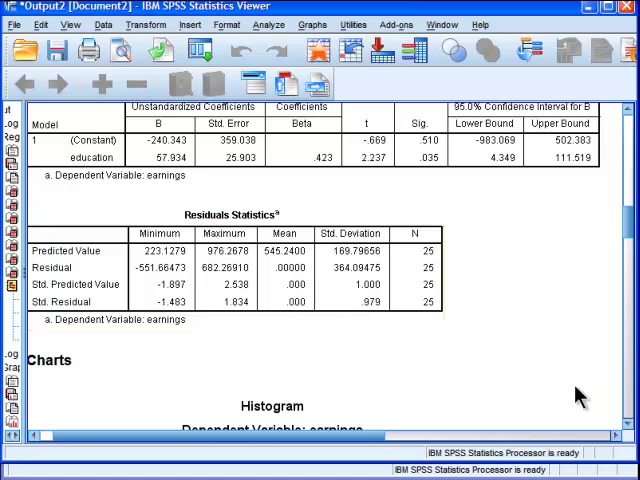
- Scroll through the standardized residual histogram until the Normal P-P Plot title appears
scroll(down, 3)
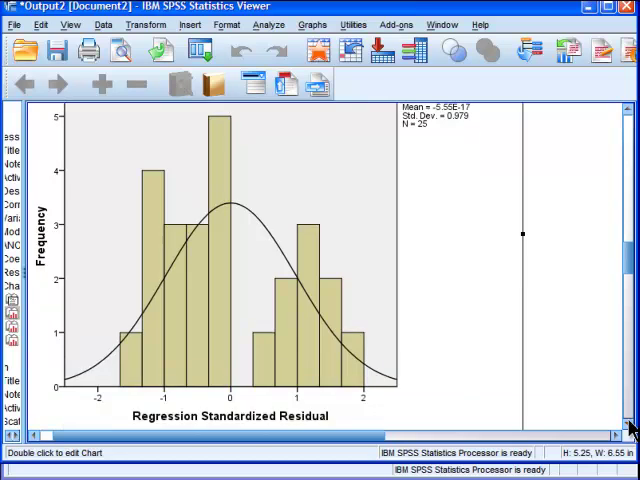
mouse_move(240, 227)
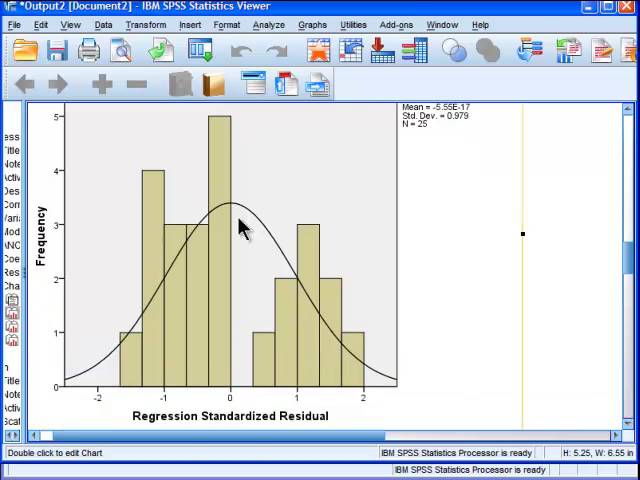
mouse_move(145, 330)
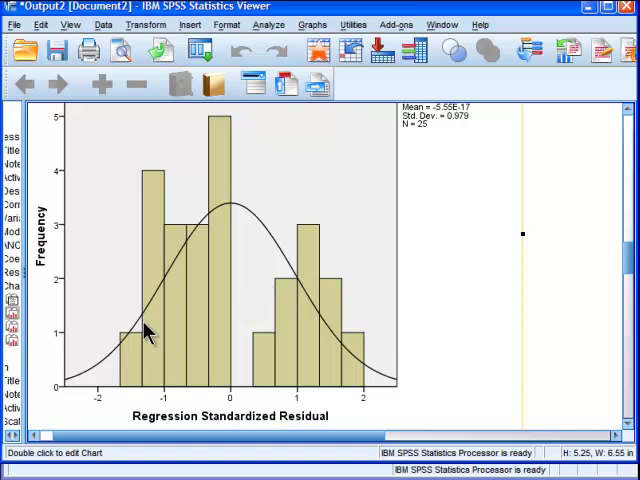
mouse_move(351, 284)
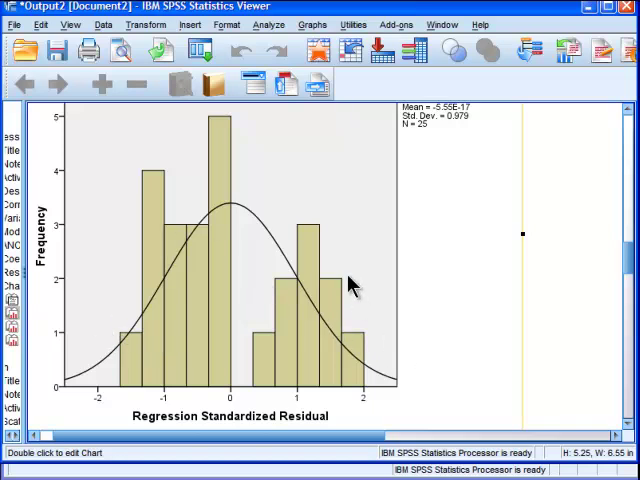
mouse_move(358, 295)
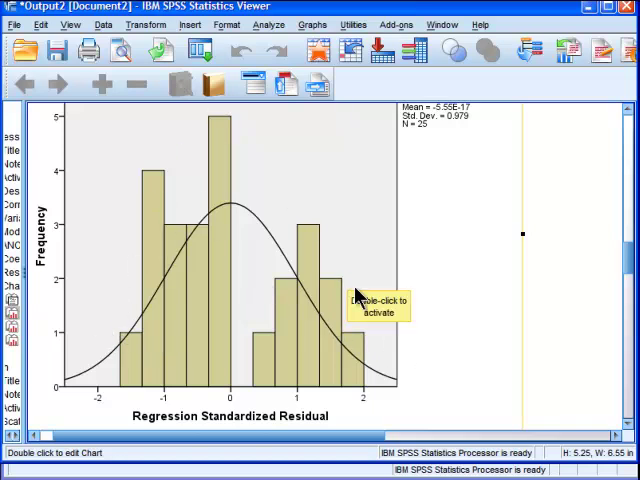
scroll(down, 3)
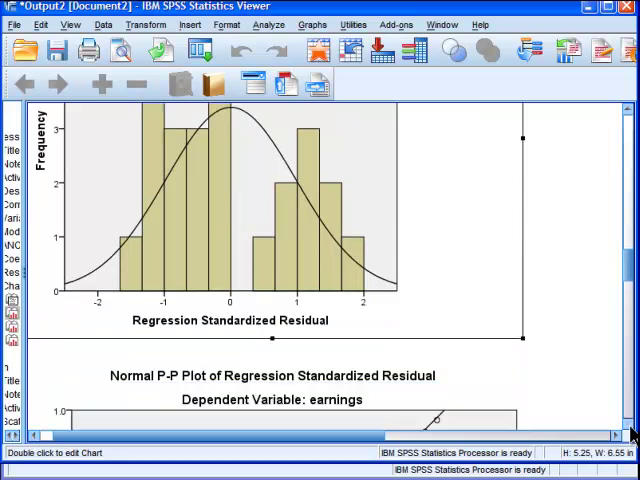
- Scroll through the residual Normal P-P Plot until the Scatterplot heading shows
scroll(down, 3)
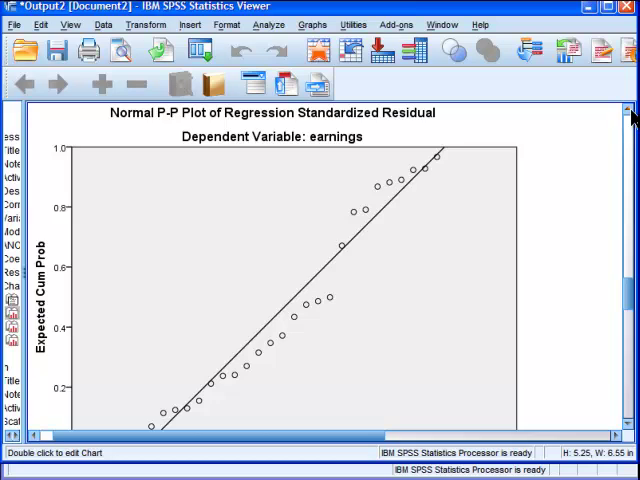
mouse_move(610, 370)
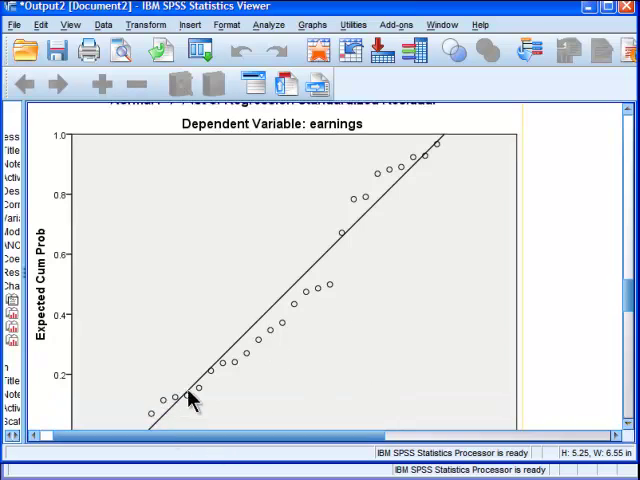
mouse_move(370, 195)
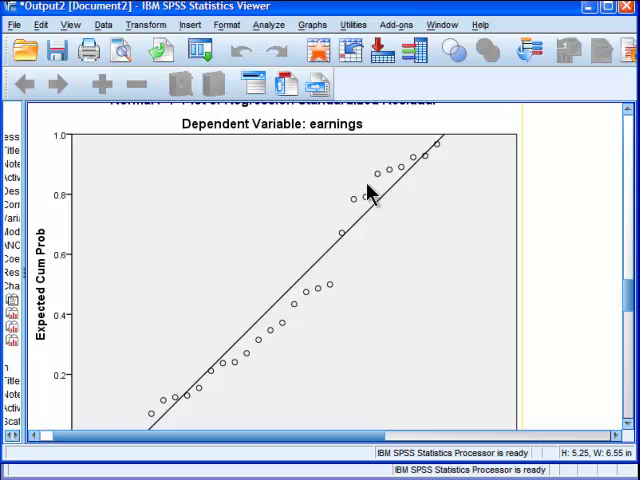
mouse_move(340, 258)
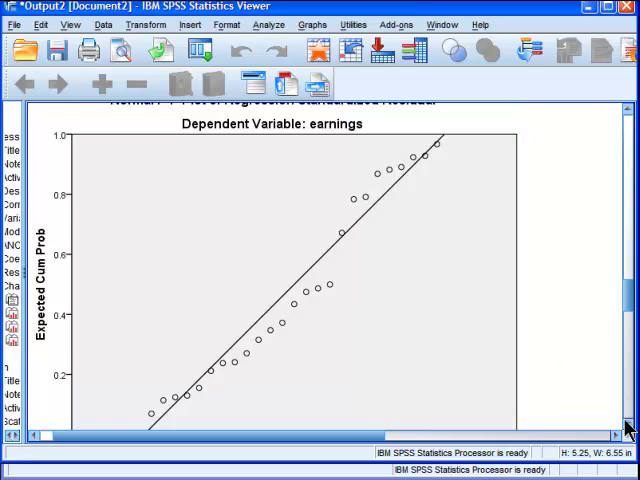
scroll(down, 3)
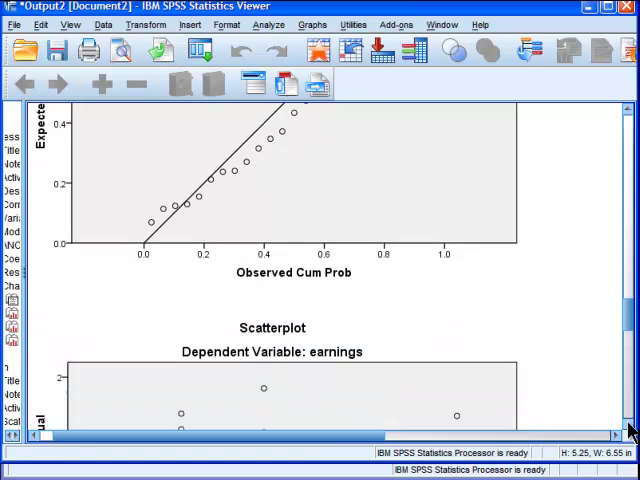
- Scroll to view the standardized residual versus standardized predicted value scatterplot
scroll(down, 3)
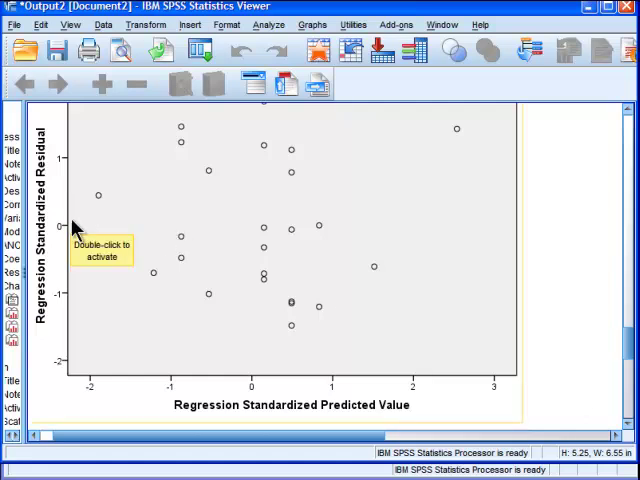
mouse_move(245, 258)
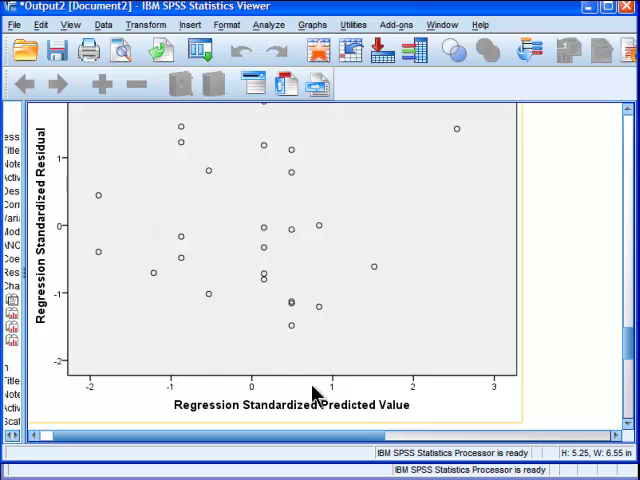
mouse_move(315, 395)
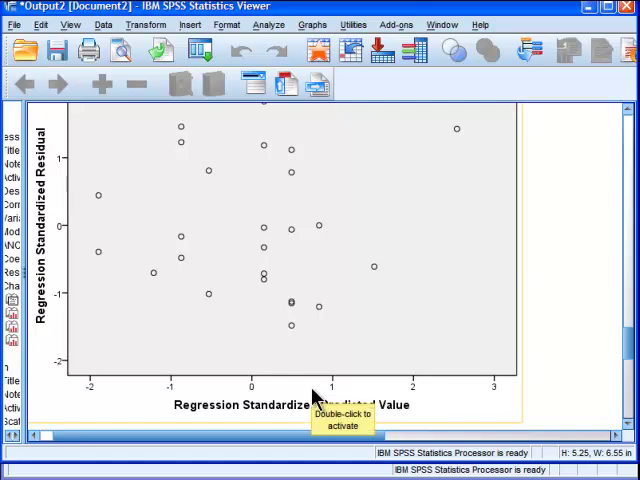
mouse_move(335, 190)
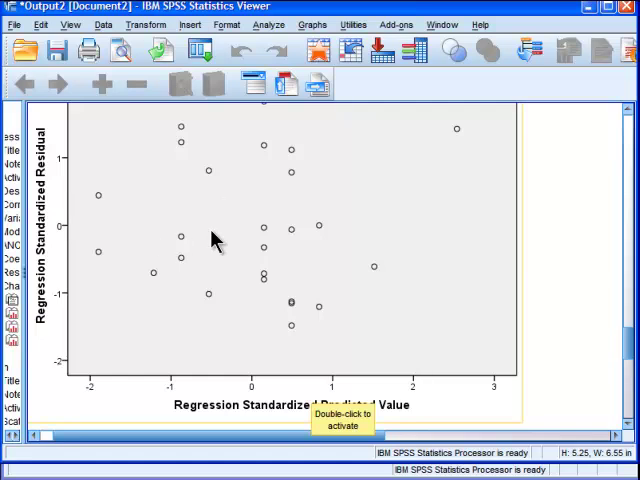
mouse_move(82, 150)
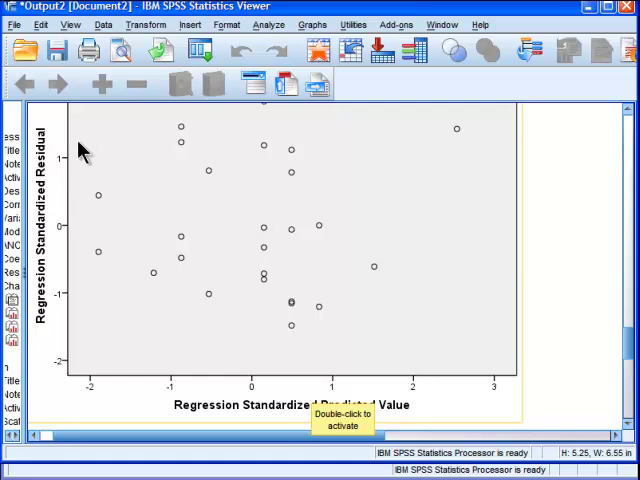
mouse_move(248, 210)
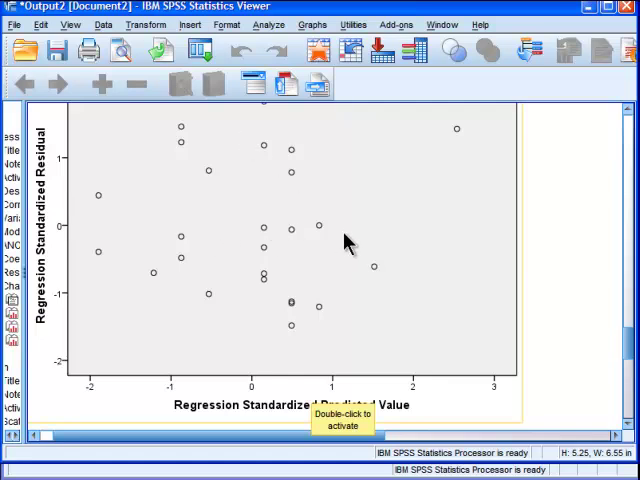
mouse_move(515, 385)
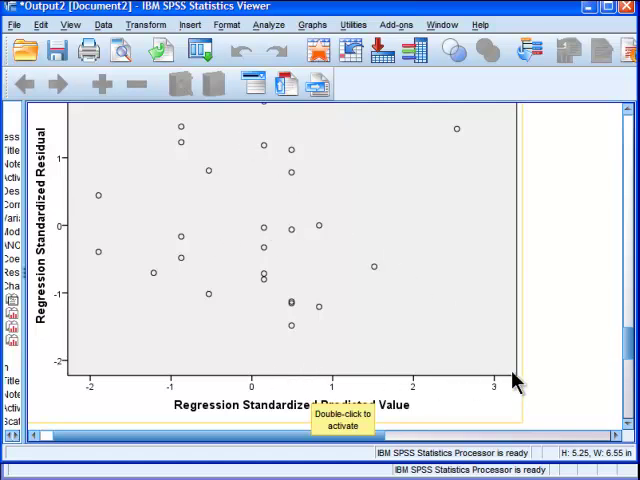
mouse_move(450, 268)
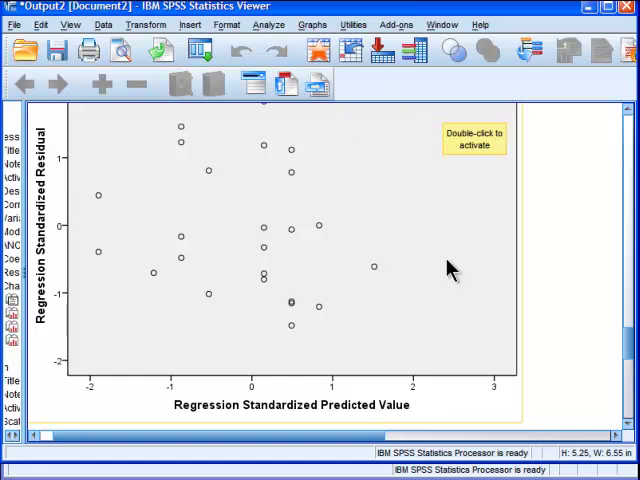
mouse_move(538, 181)
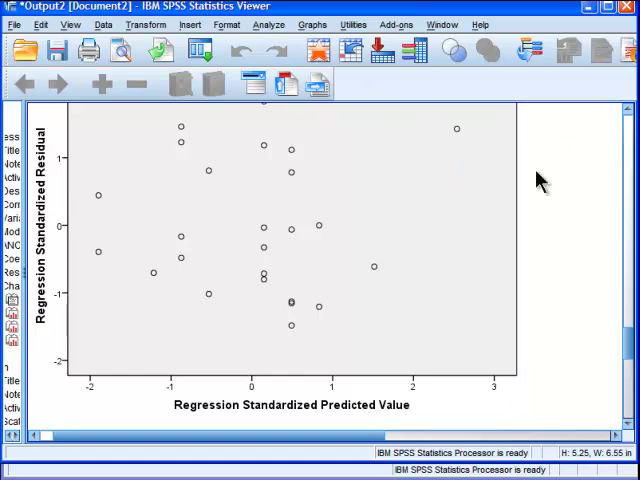
mouse_move(228, 168)
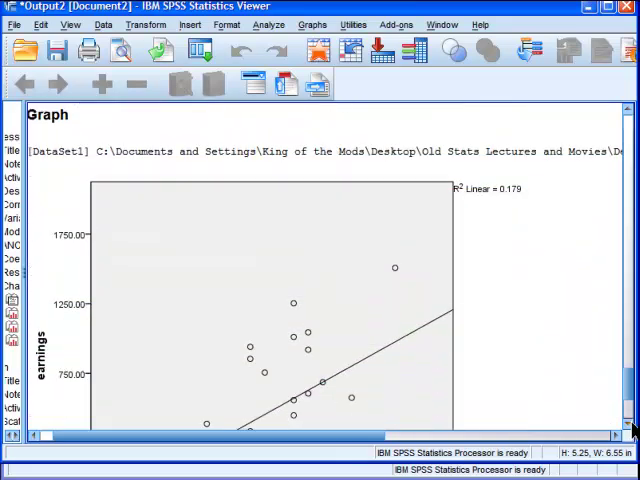
- Scroll down to the full earnings-by-education scatterplot with its linear fit line
scroll(down, 3)
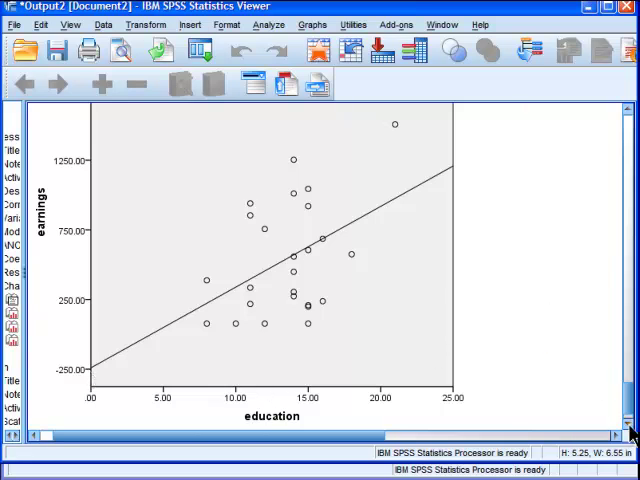
scroll(down, 3)
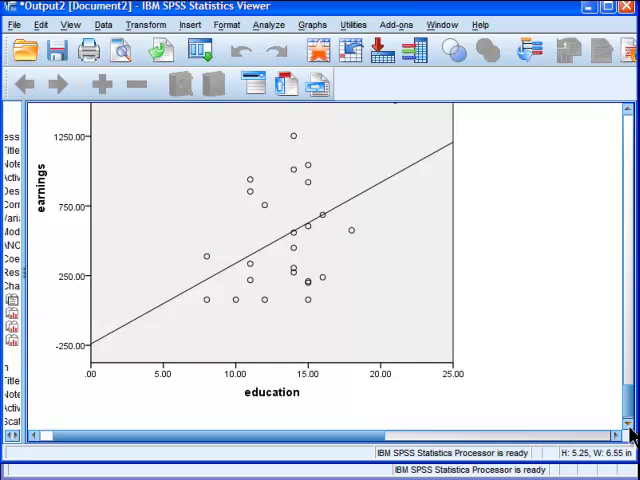